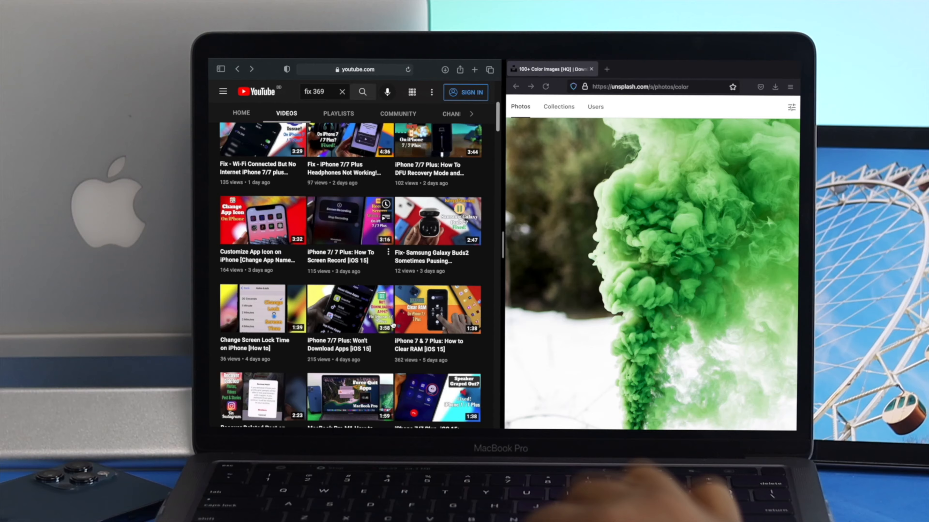
Play the Voice to Text on iOS 15 video in the Safari YouTube pane.
click(350, 140)
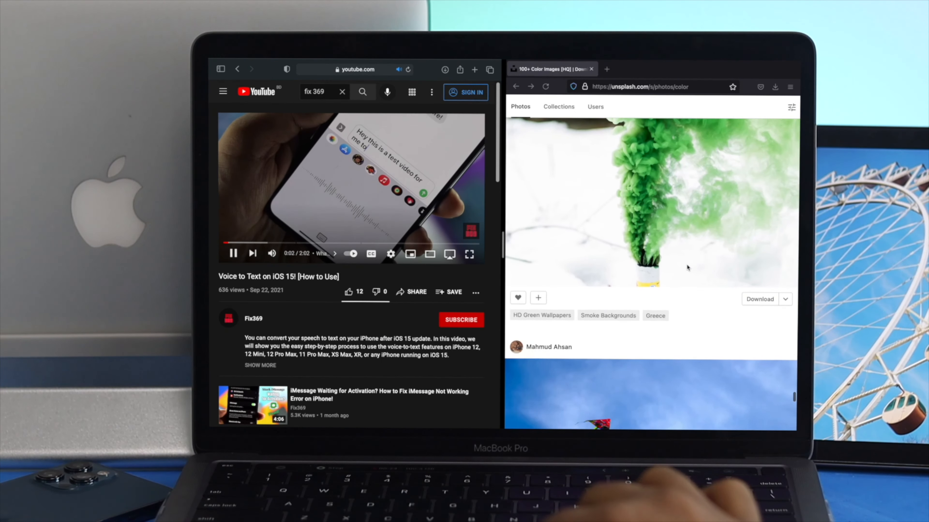
scroll(down, 3)
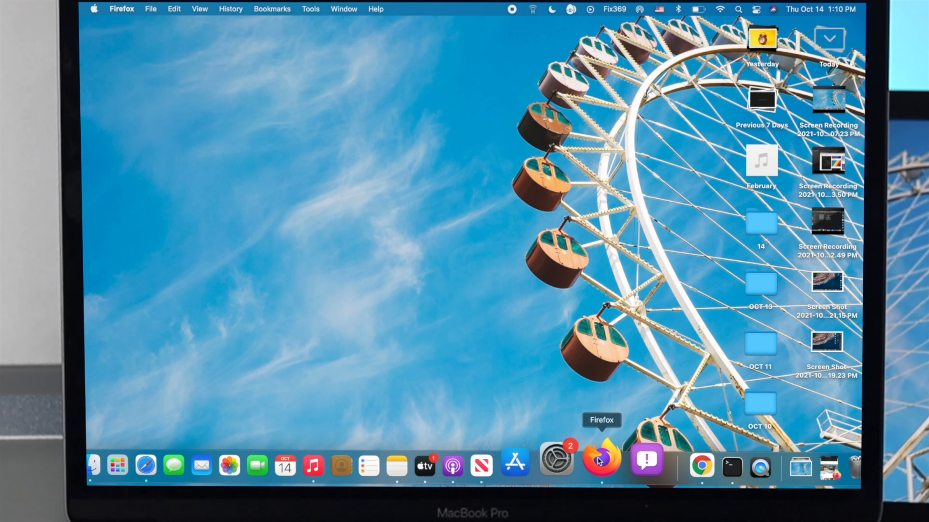
Launch Safari and Firefox from the Dock as ordinary desktop windows.
click(188, 458)
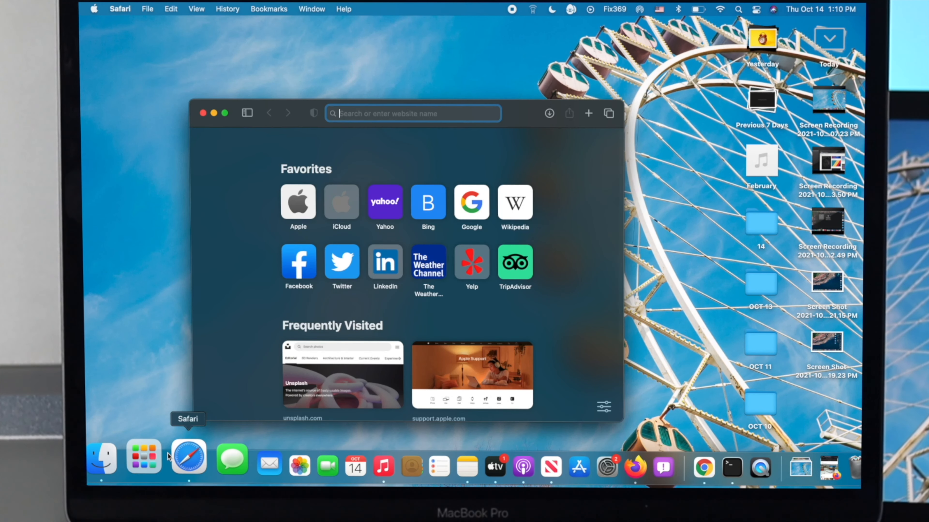
mouse_move(597, 459)
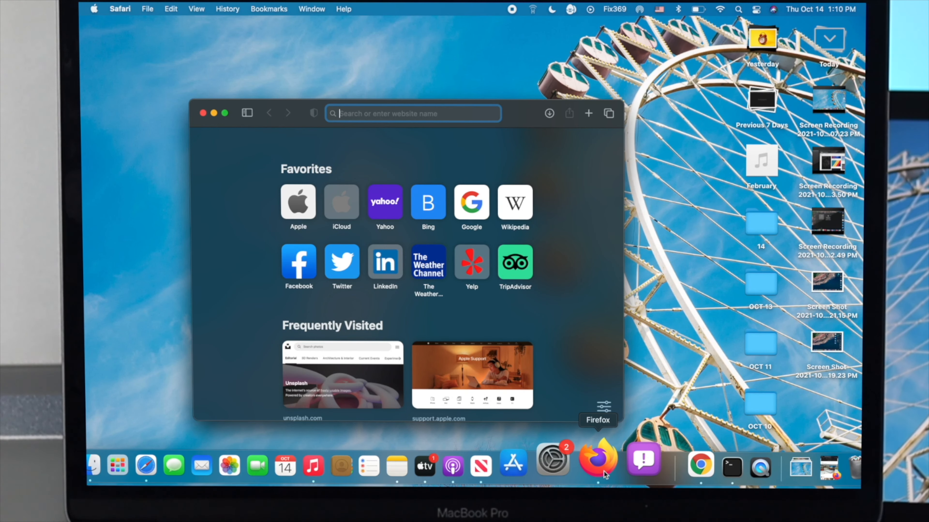
click(596, 464)
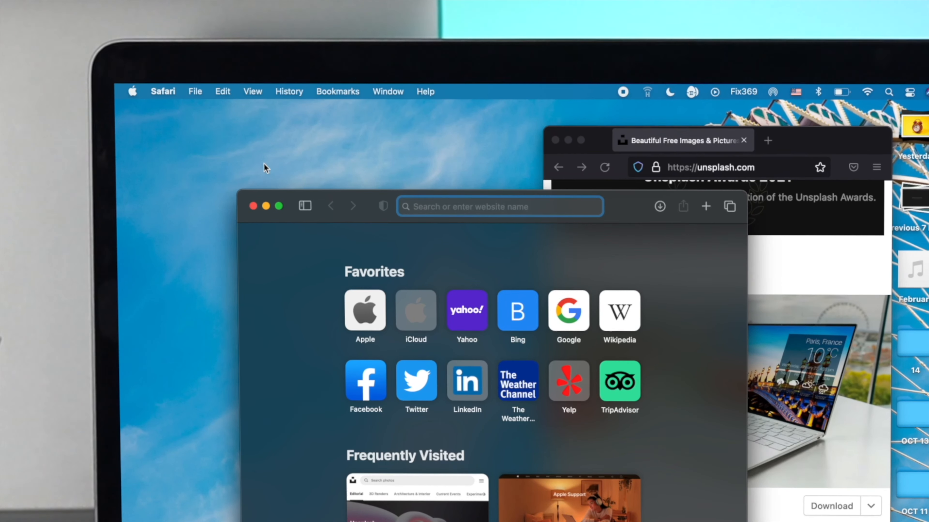
mouse_move(279, 206)
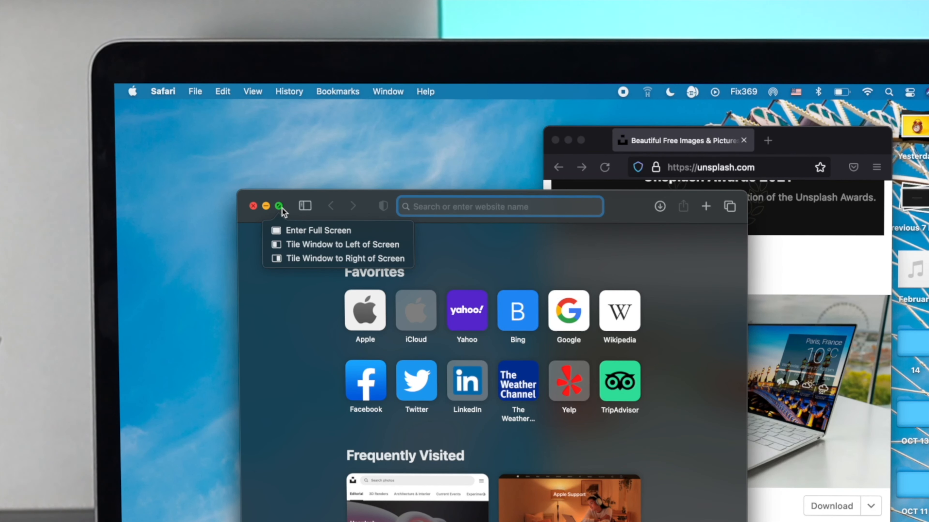
mouse_move(313, 241)
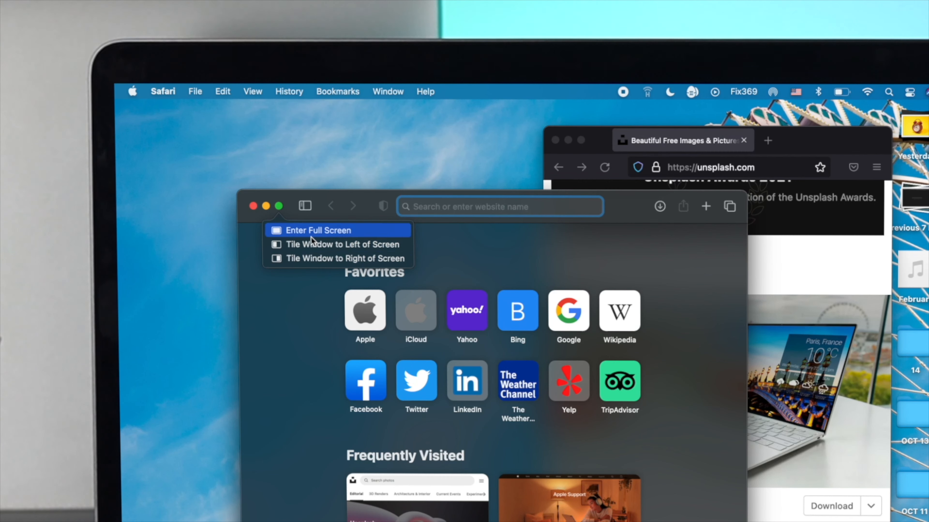
mouse_move(295, 244)
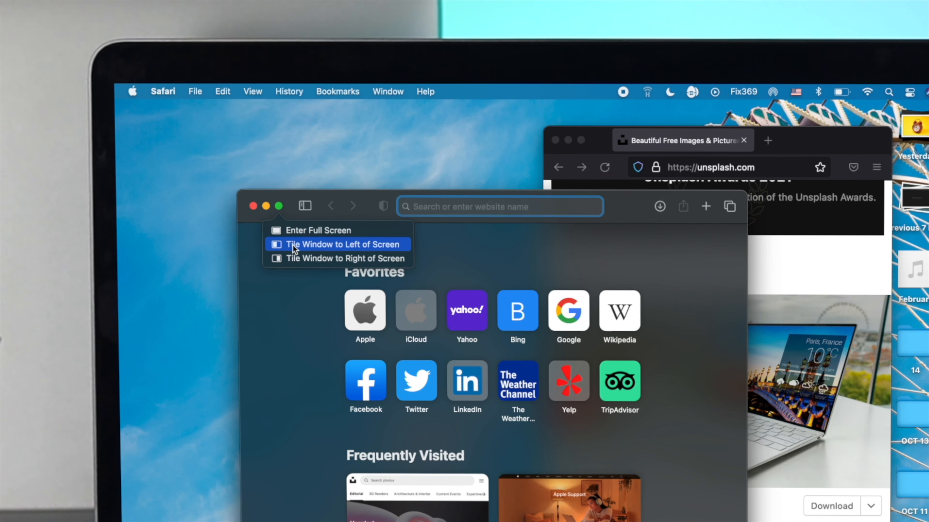
mouse_move(363, 254)
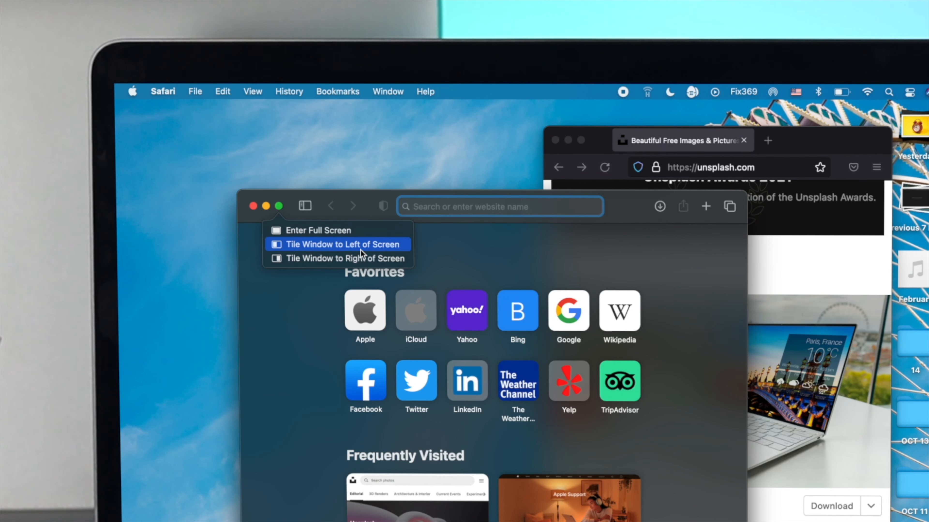
mouse_move(298, 253)
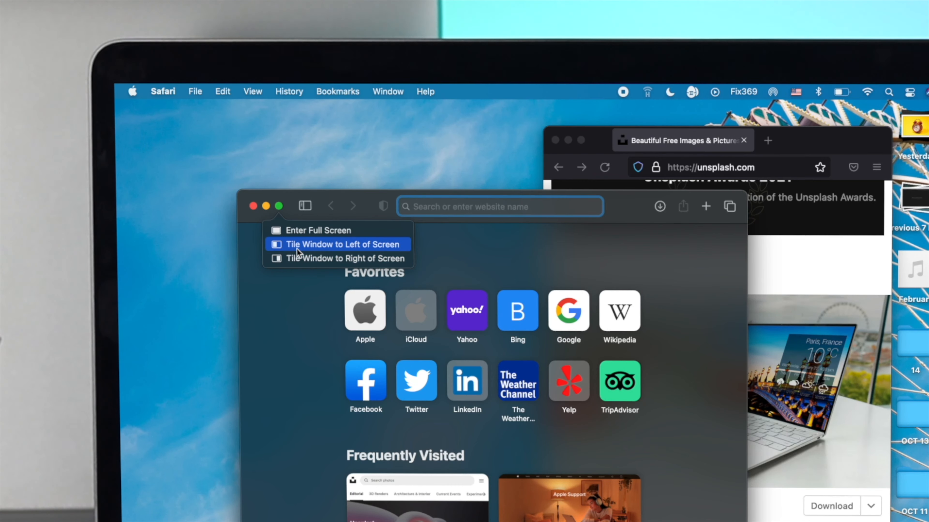
Tile Safari to the left of the screen with Firefox filling the right half.
click(340, 244)
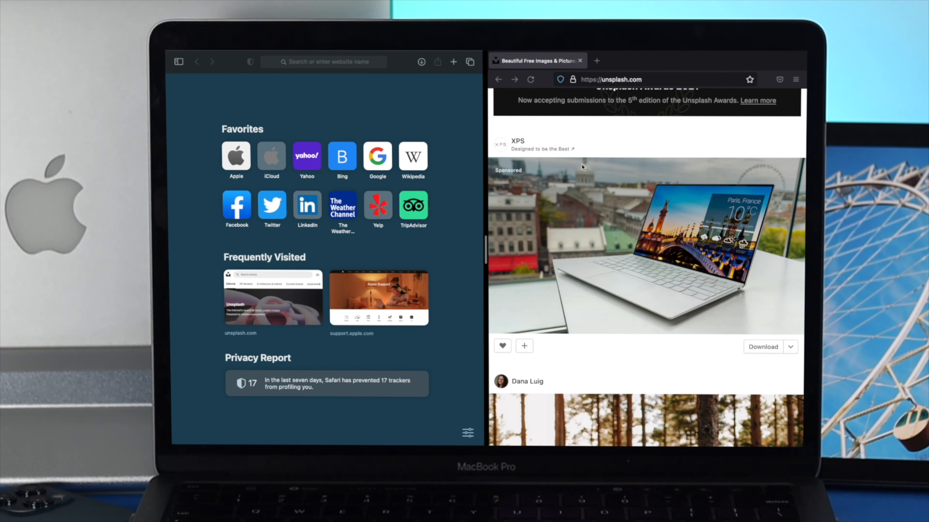
mouse_move(581, 177)
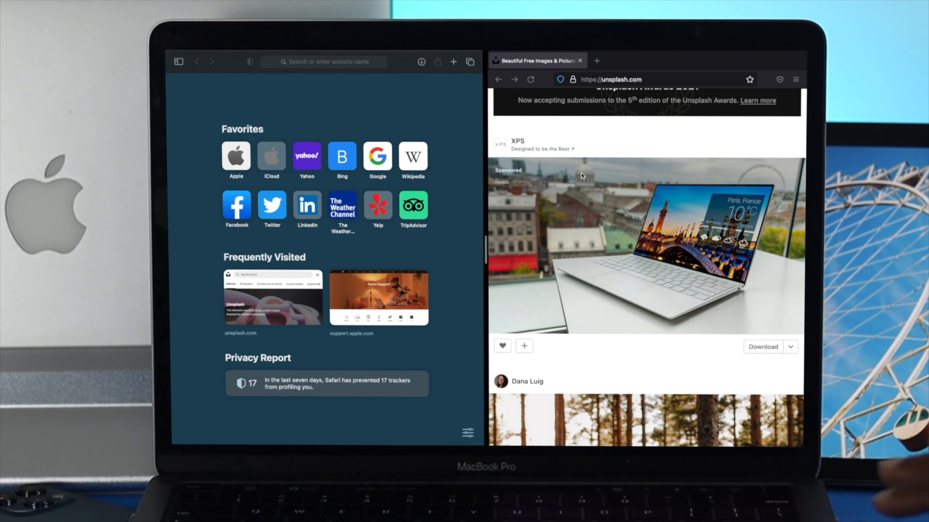
mouse_move(686, 120)
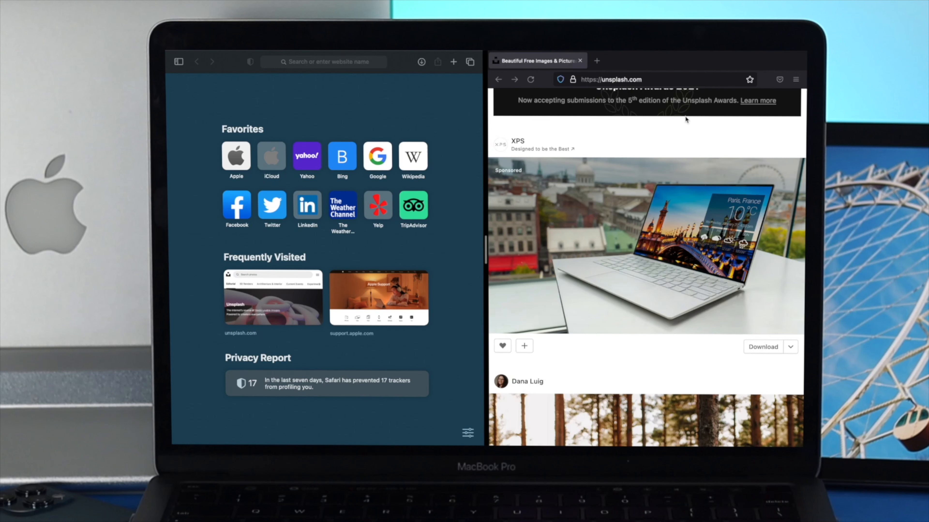
mouse_move(589, 151)
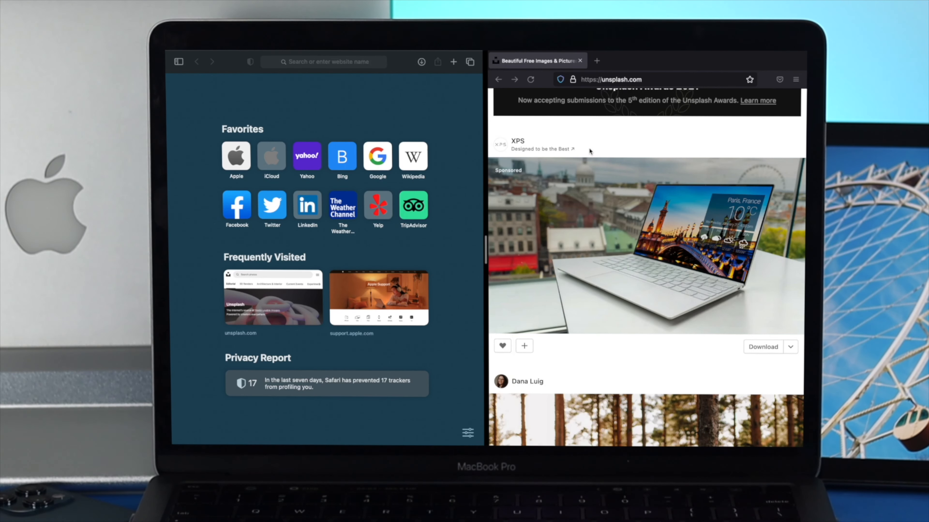
mouse_move(262, 64)
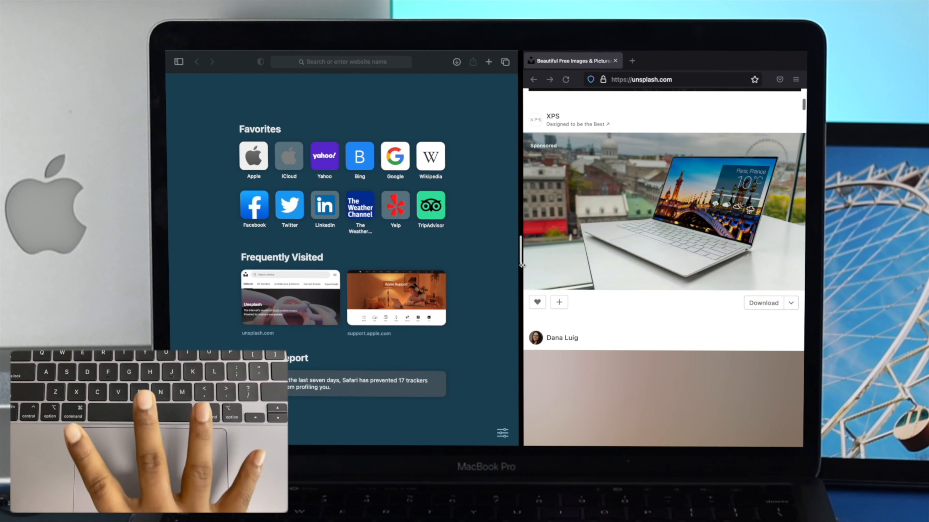
Widen the Safari side of Split View and bring up Mission Control.
scroll(down, 3)
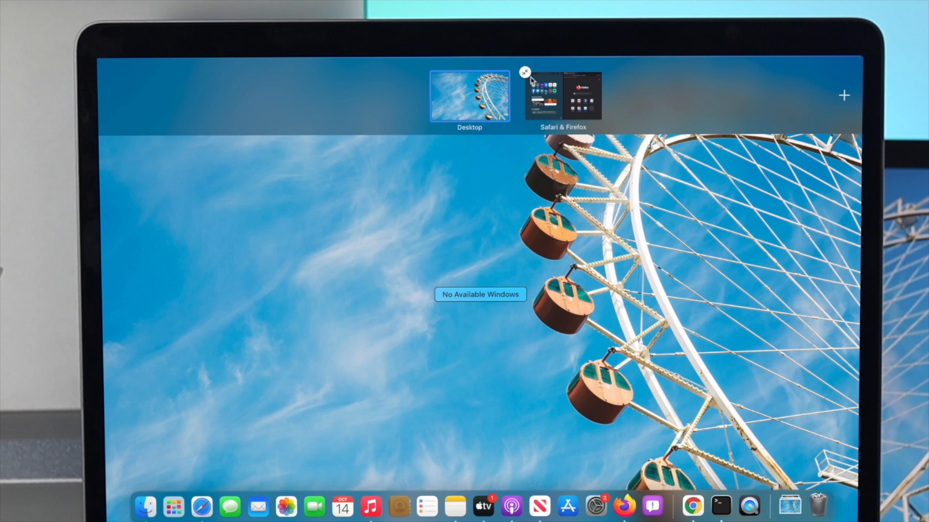
End the Safari & Firefox Split View space and close the Safari window.
click(524, 71)
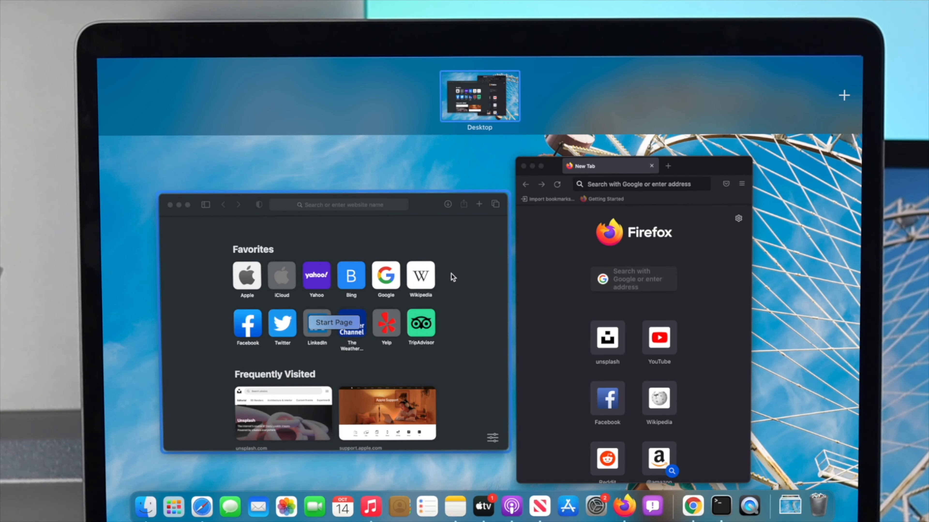
mouse_move(168, 197)
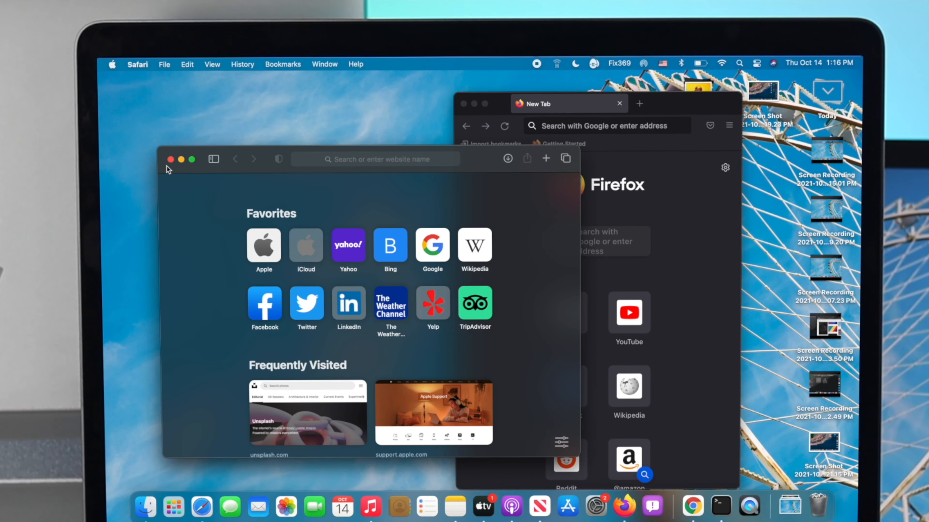
click(171, 159)
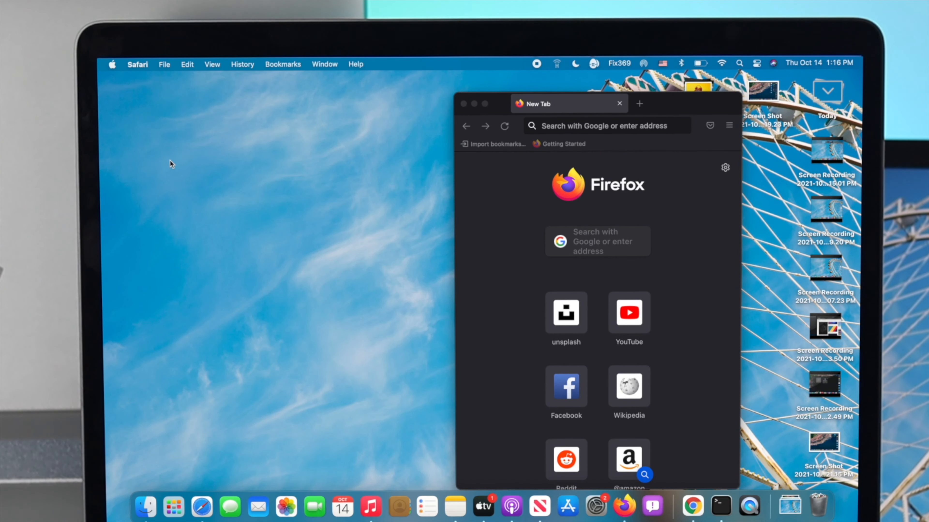
mouse_move(465, 112)
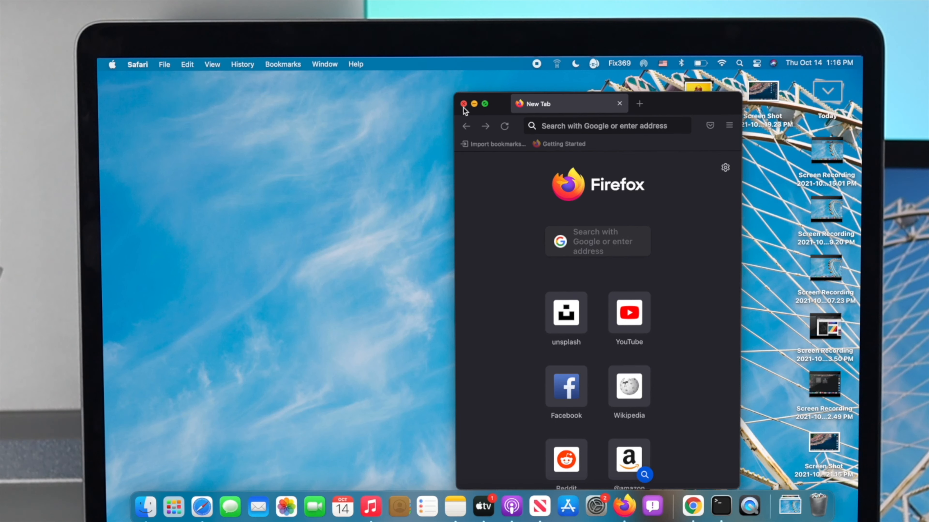
mouse_move(693, 505)
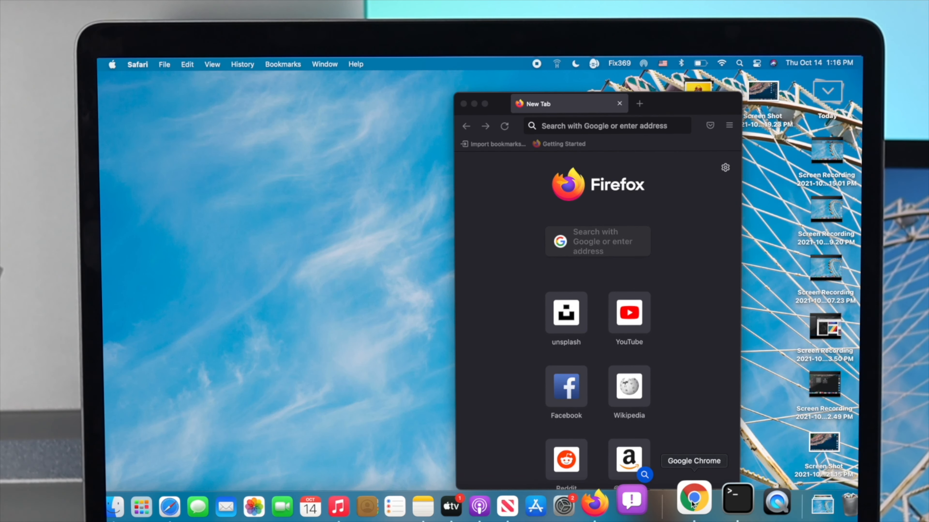
Launch Chrome and tile it on the left with Firefox on Unsplash on the right.
click(692, 504)
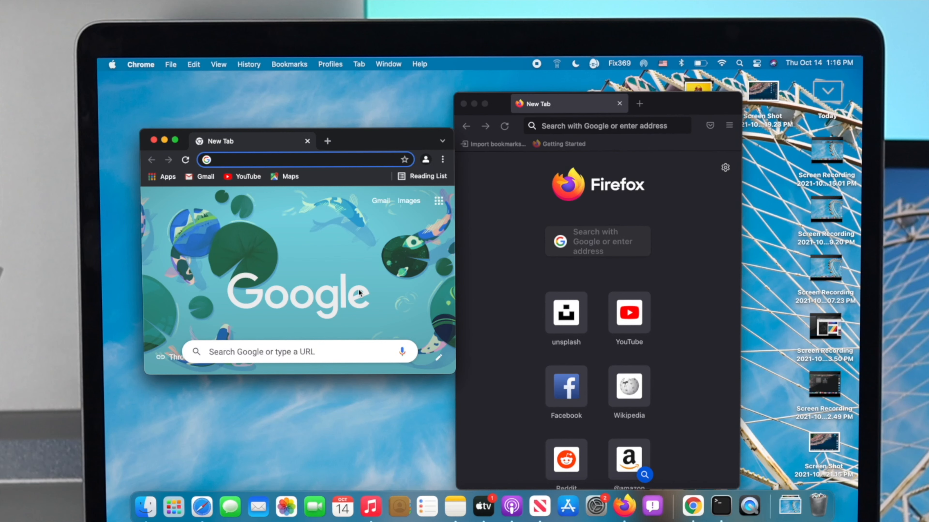
mouse_move(176, 141)
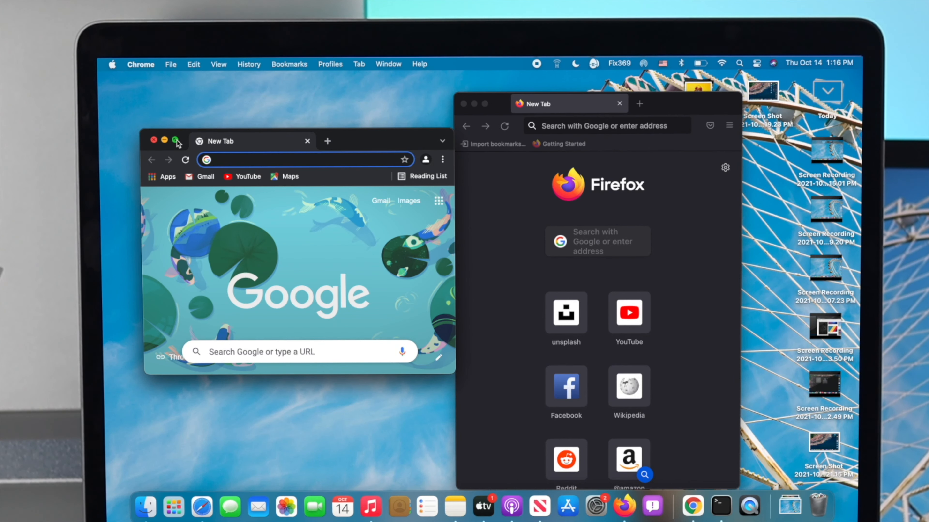
click(176, 140)
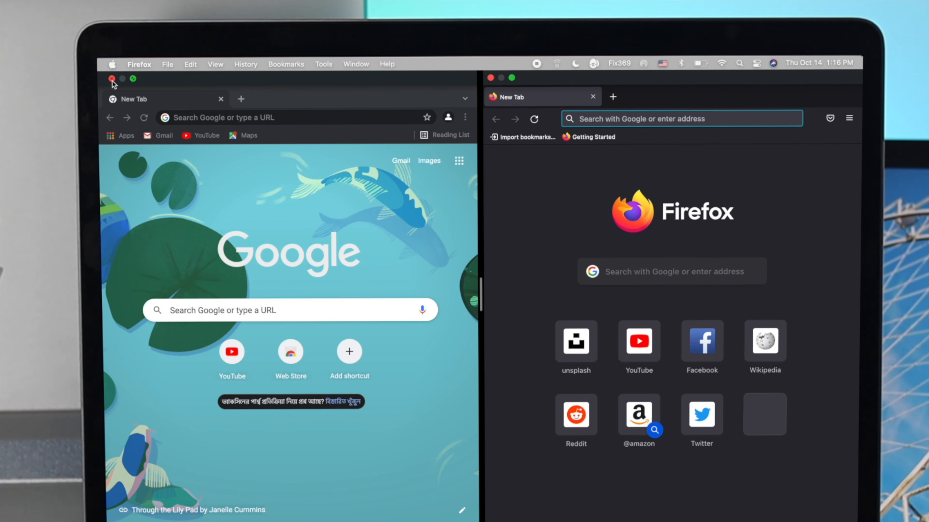
click(112, 79)
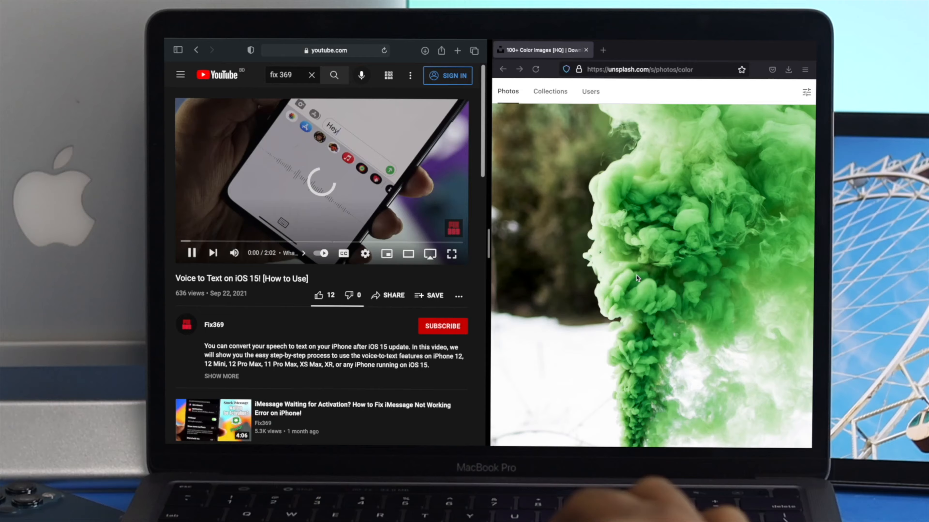
scroll(down, 3)
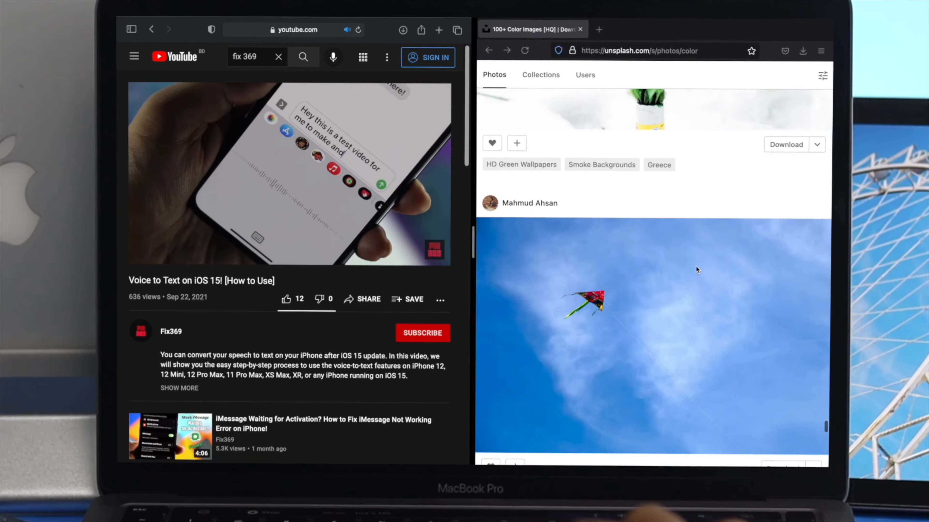